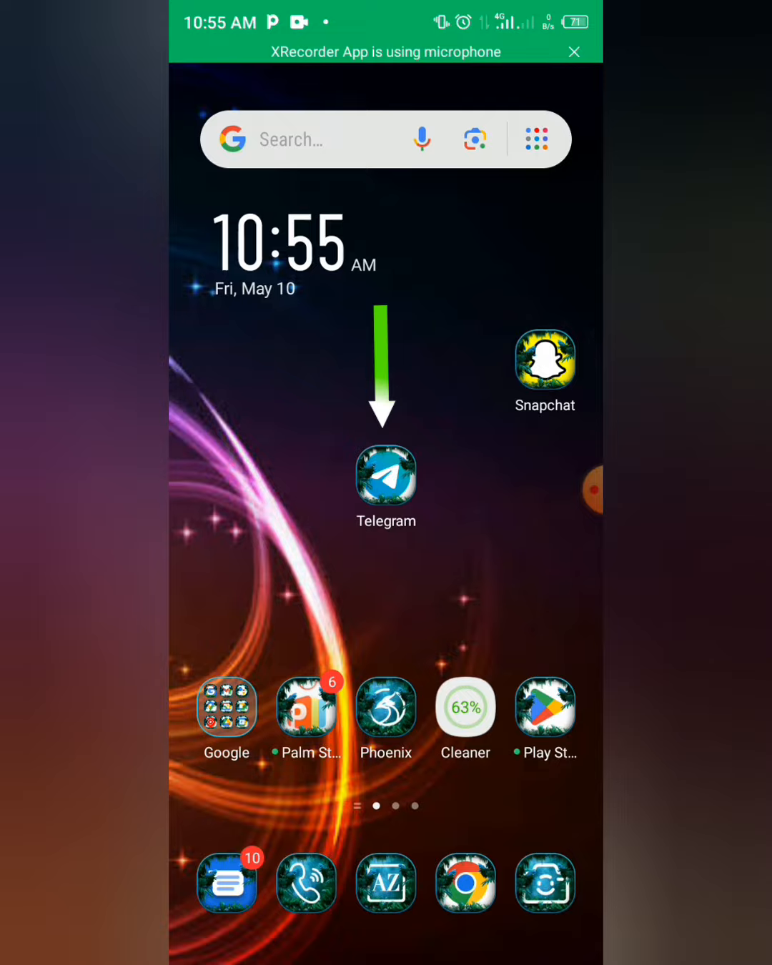
Launch Telegram and start Add Account from the expanded account list in the side menu.
left_click(386, 479)
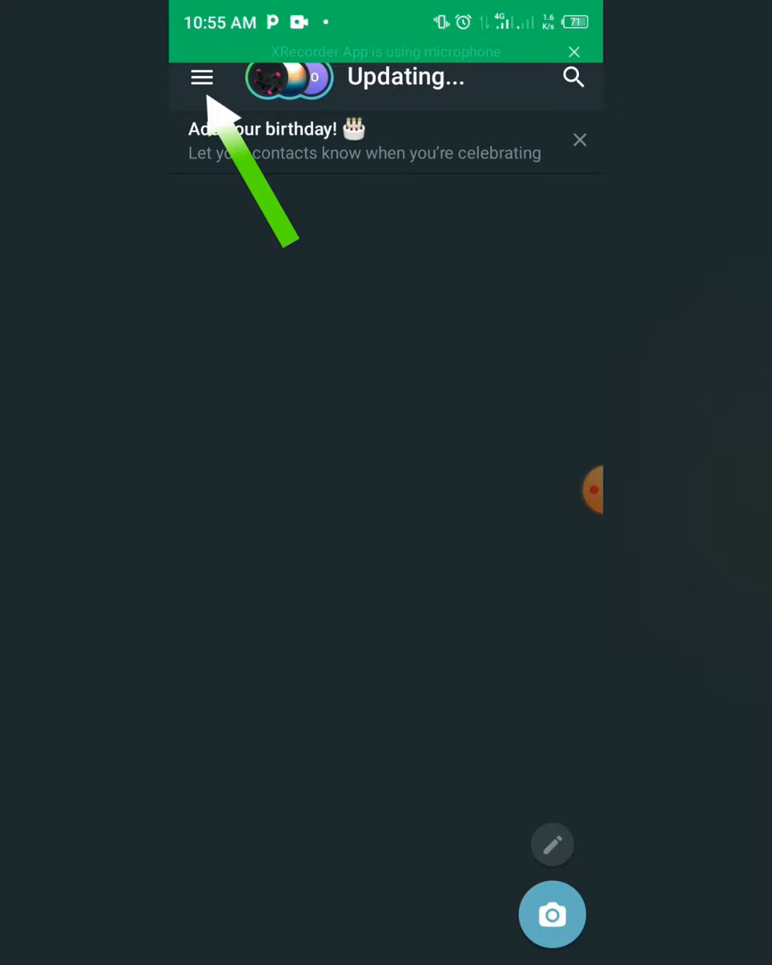
left_click(200, 77)
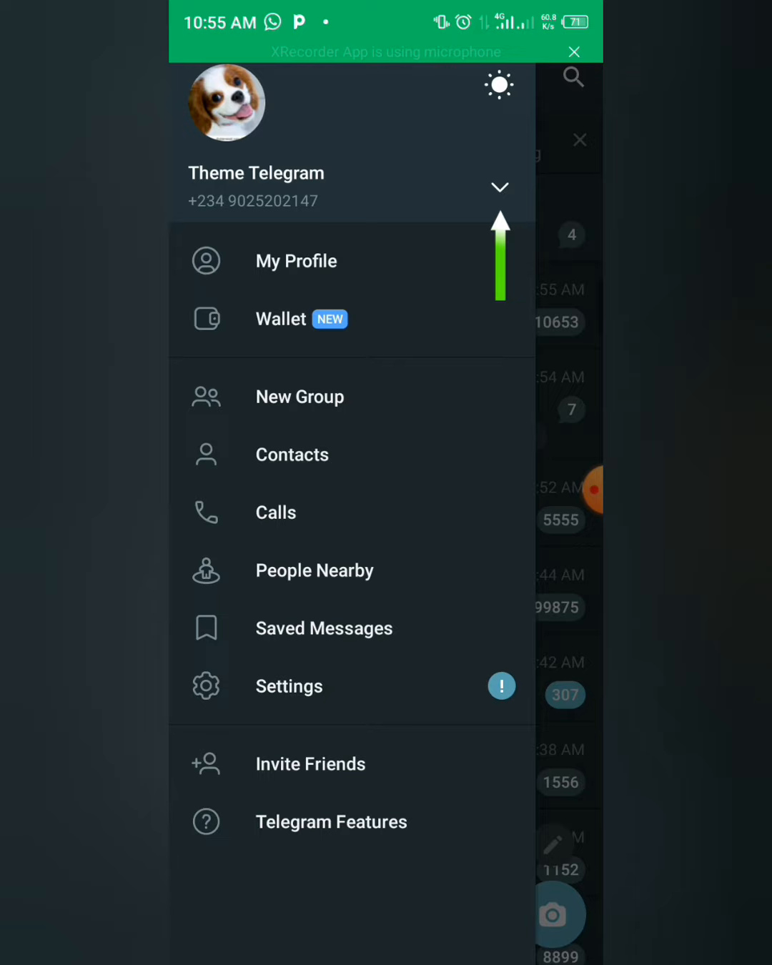
left_click(499, 186)
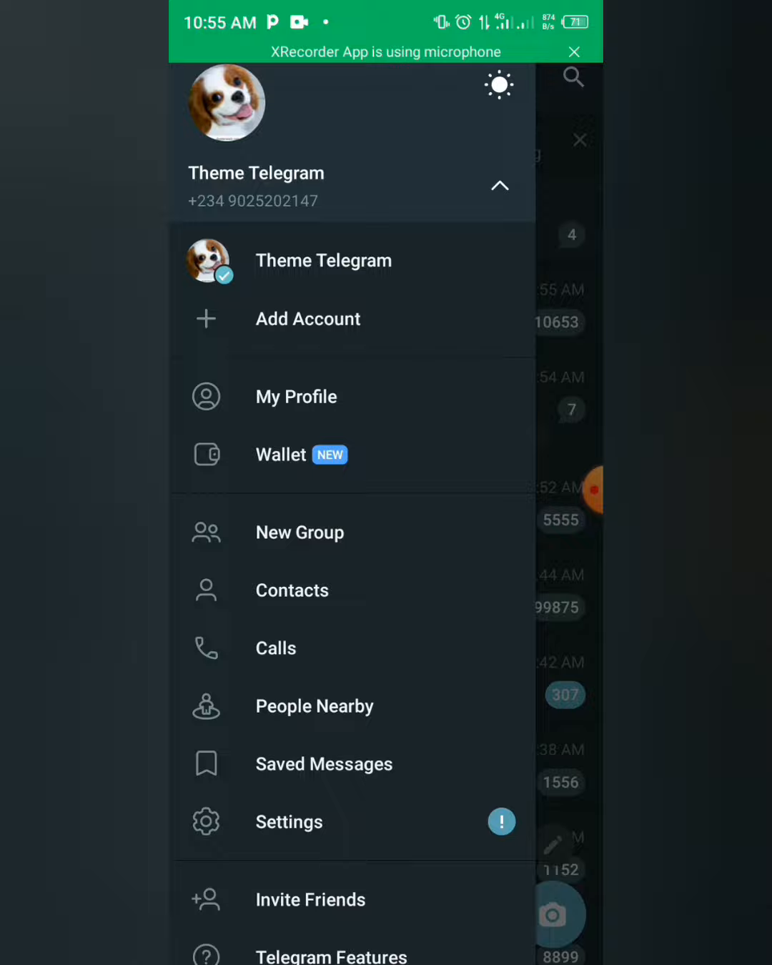
left_click(307, 319)
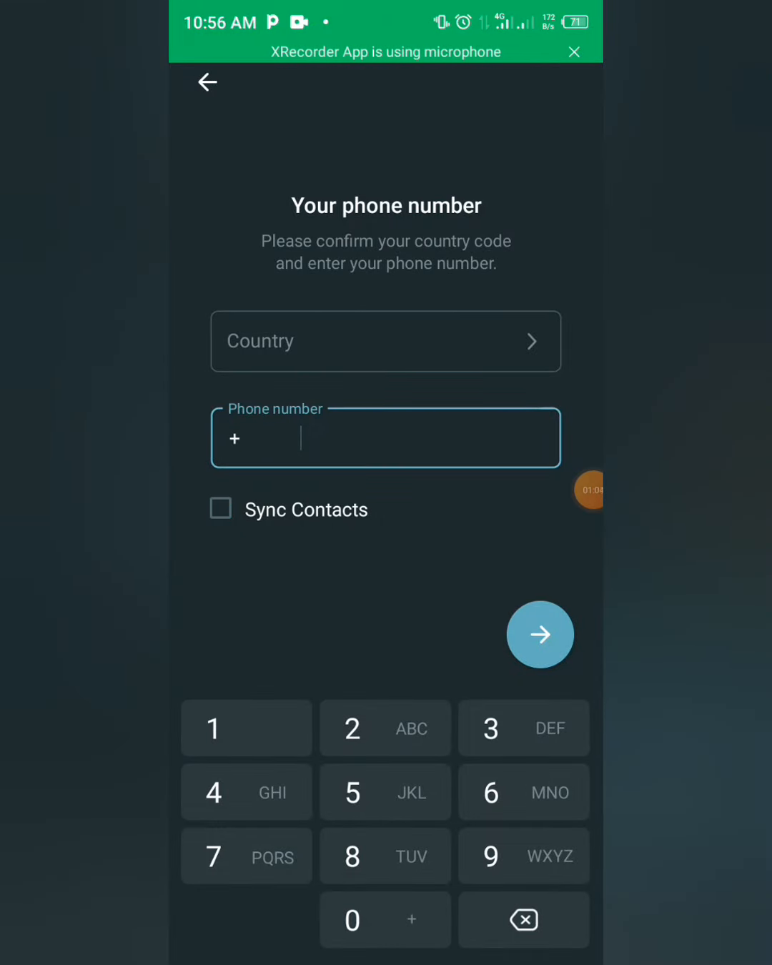
Choose Nigeria as the country by searching 'nig' in the country list.
left_click(386, 340)
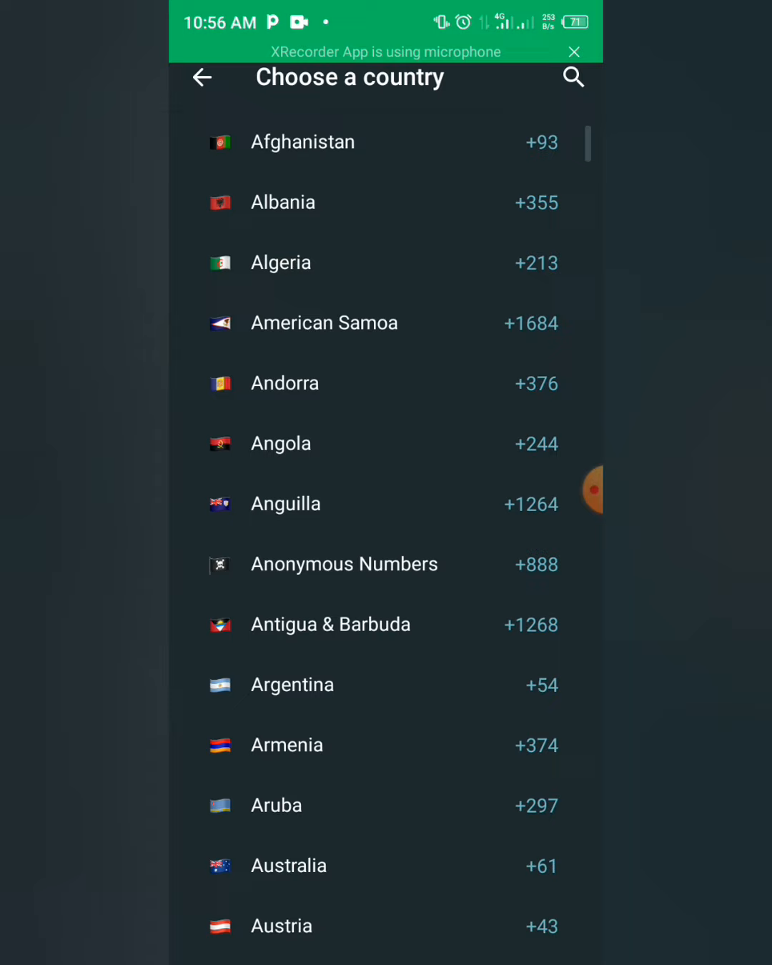
left_click(573, 77)
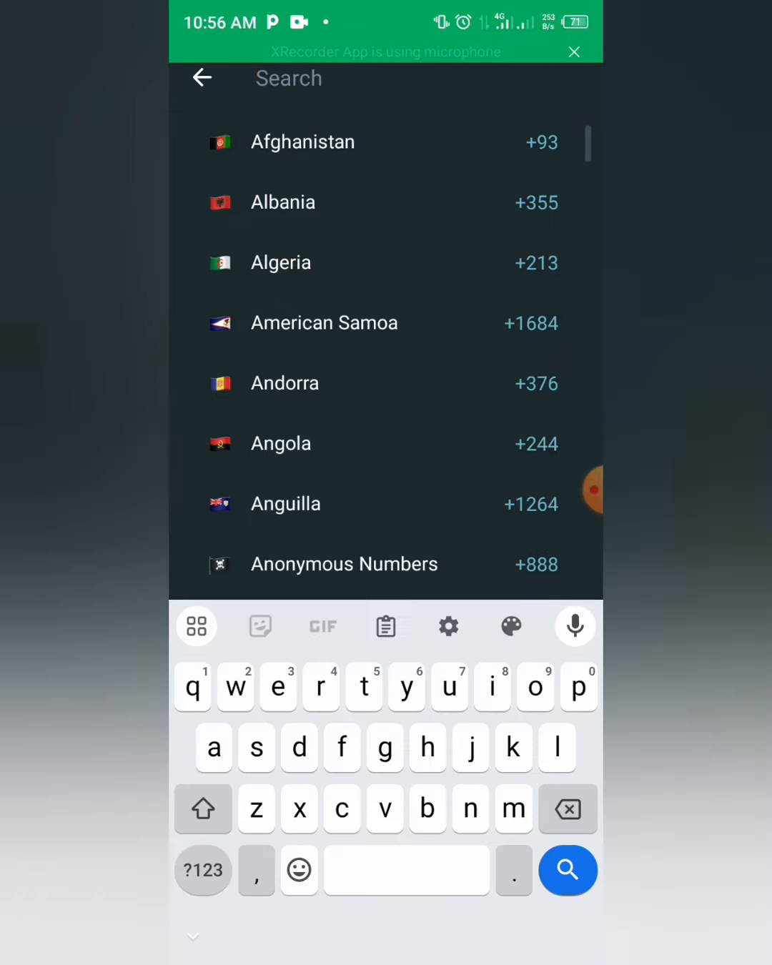
type("nig")
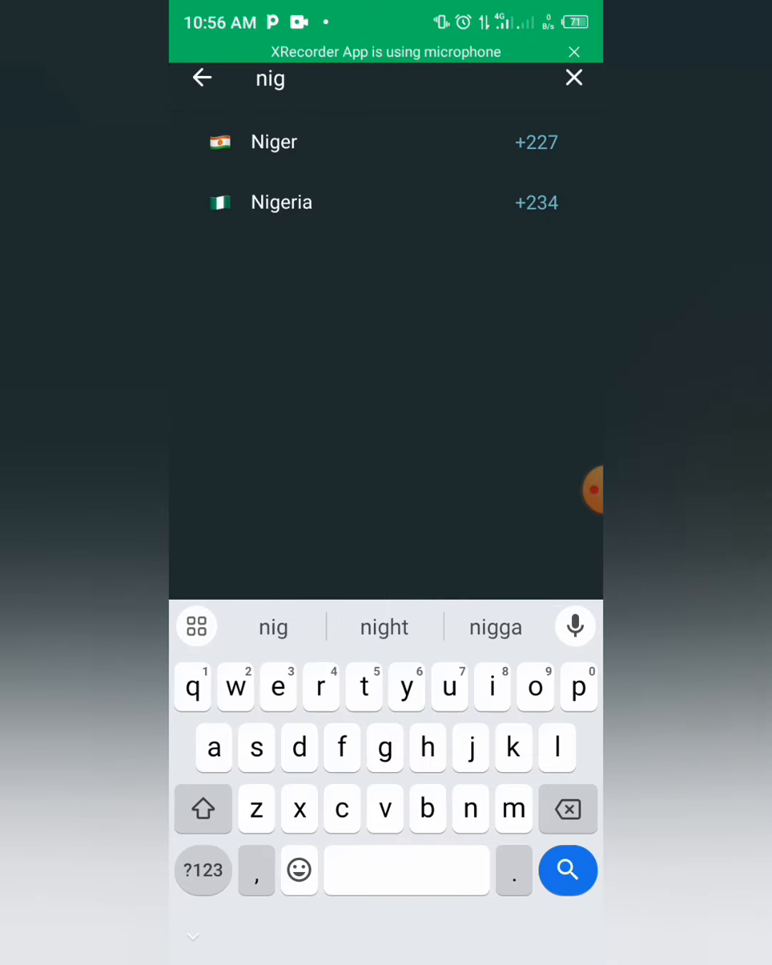
left_click(281, 202)
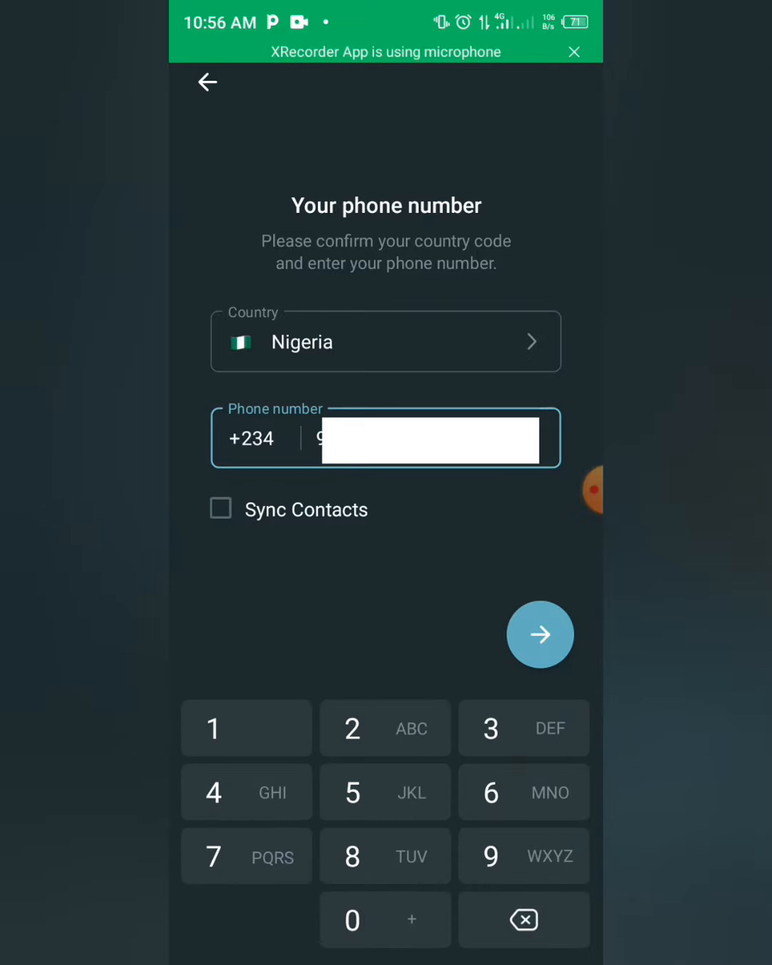
Submit the entered phone number and confirm it is correct to reach the login email step.
left_click(541, 635)
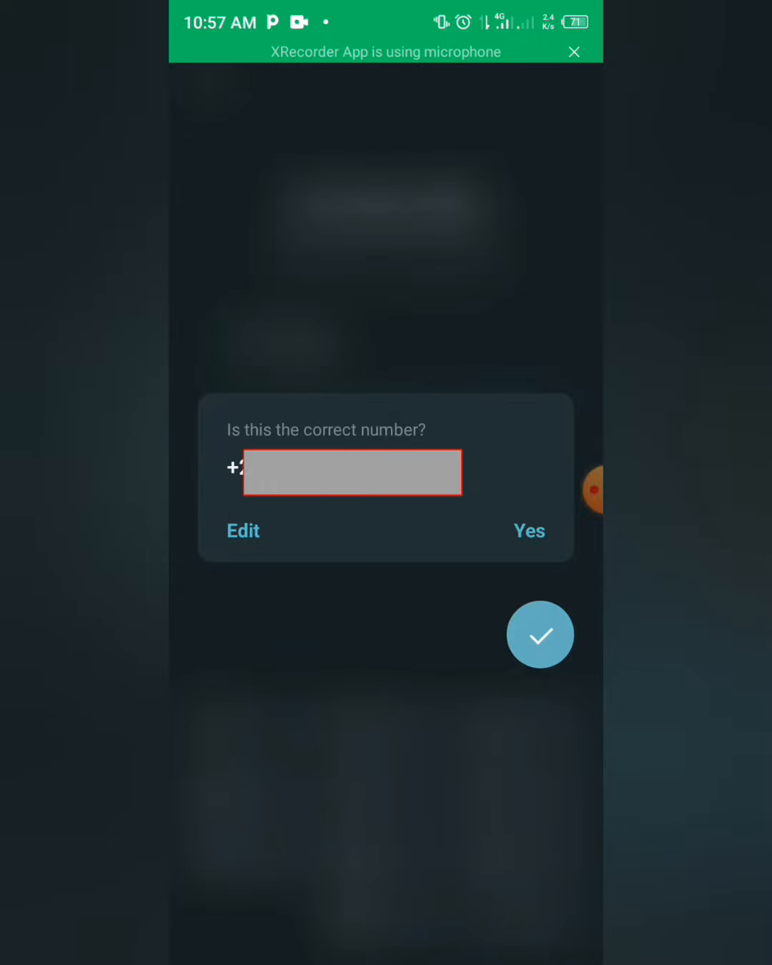
left_click(243, 530)
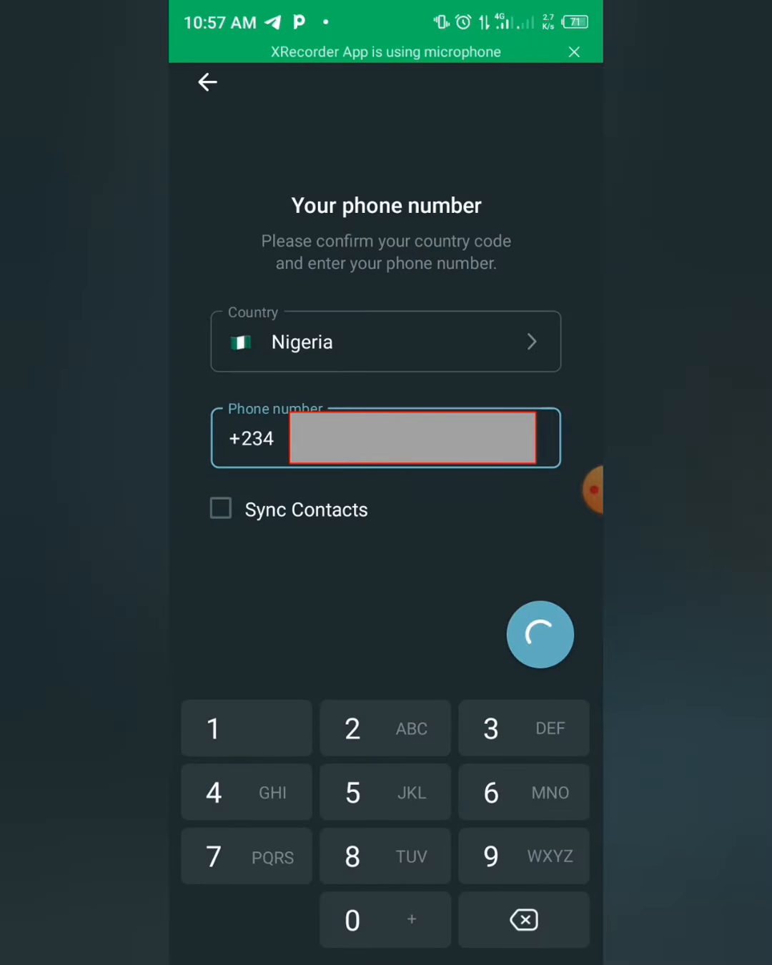
left_click(540, 635)
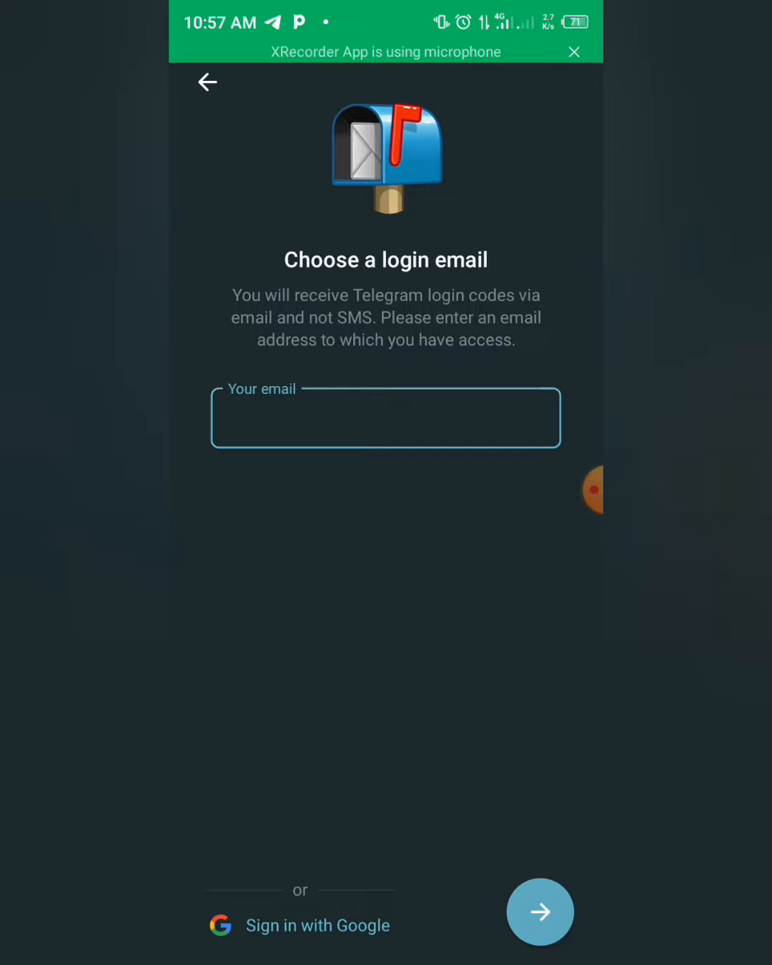
Enter and submit the login email address for the new account.
left_click(384, 417)
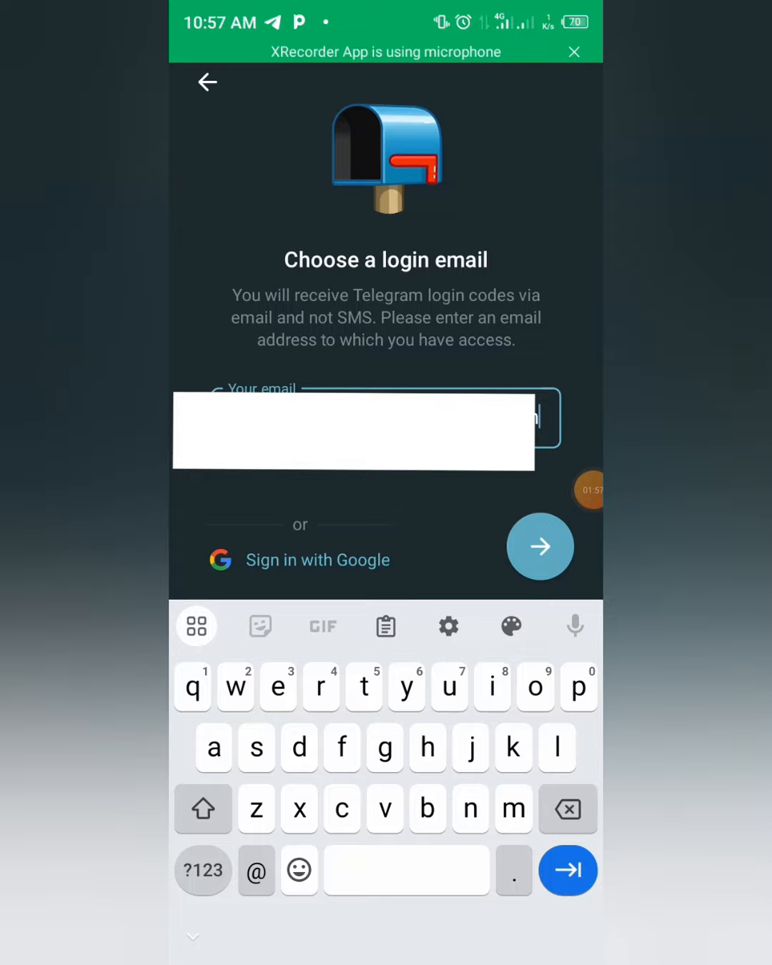
left_click(540, 546)
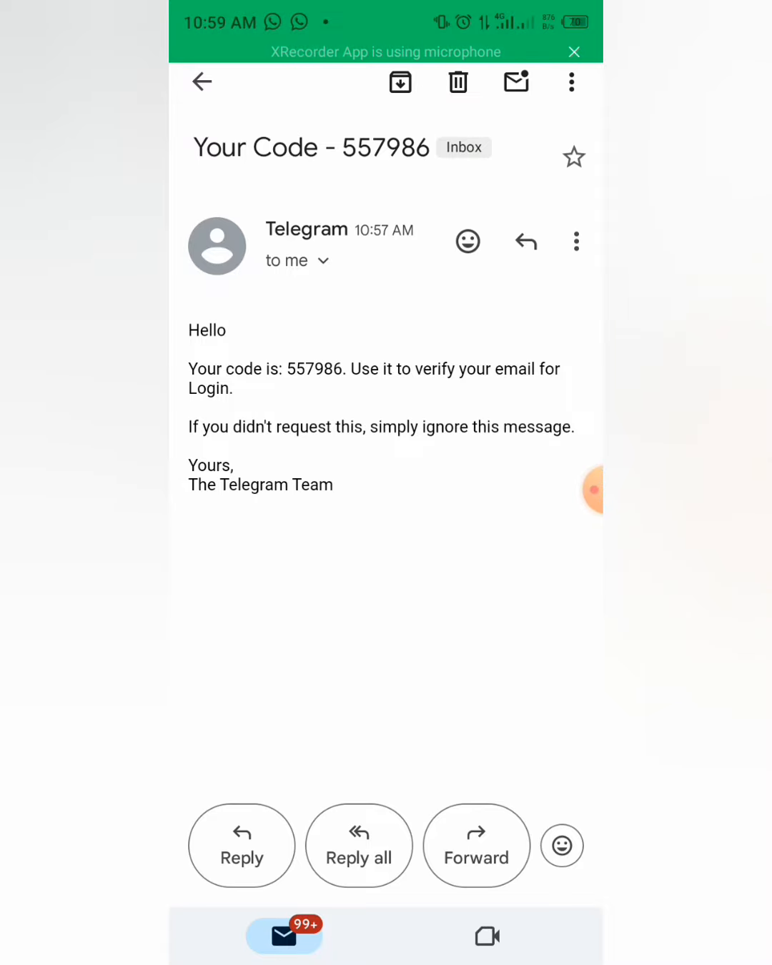
double_click(315, 369)
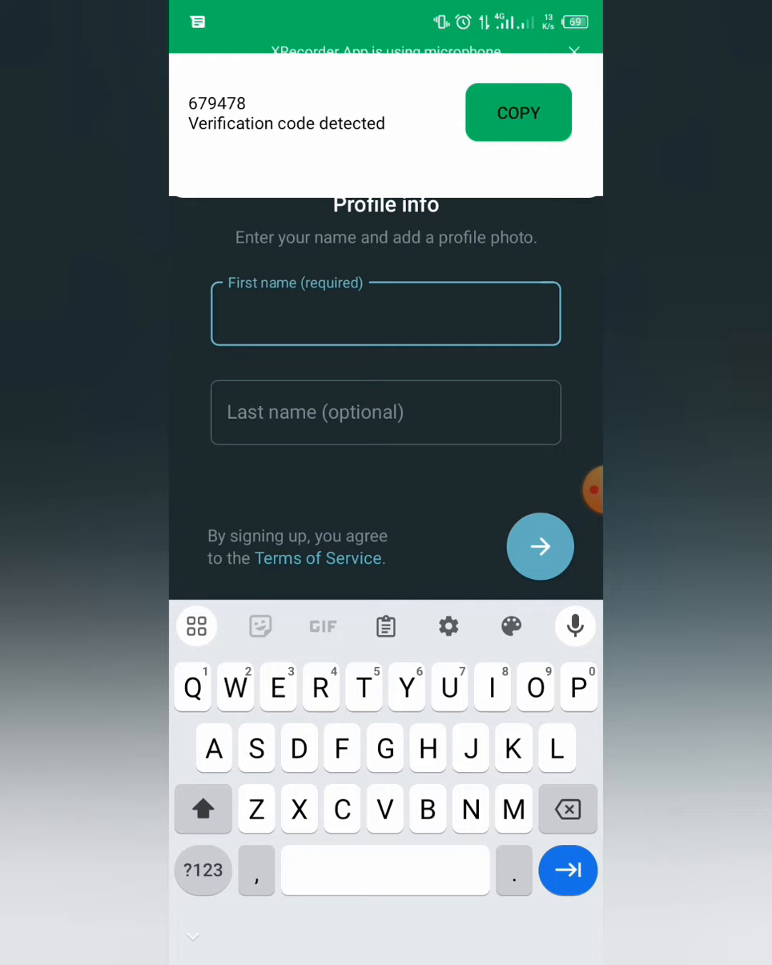
Name the account 'Account Name' and complete registration to reach the Welcome to Telegram screen.
type("Account")
left_click(386, 411)
type("Name")
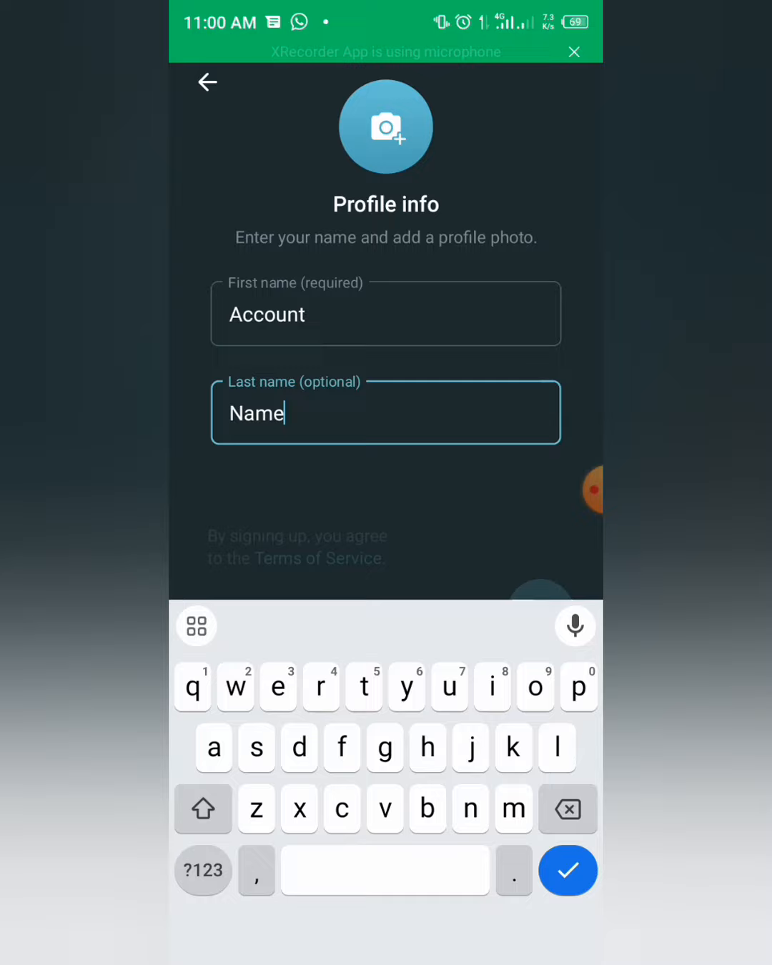
left_click(566, 871)
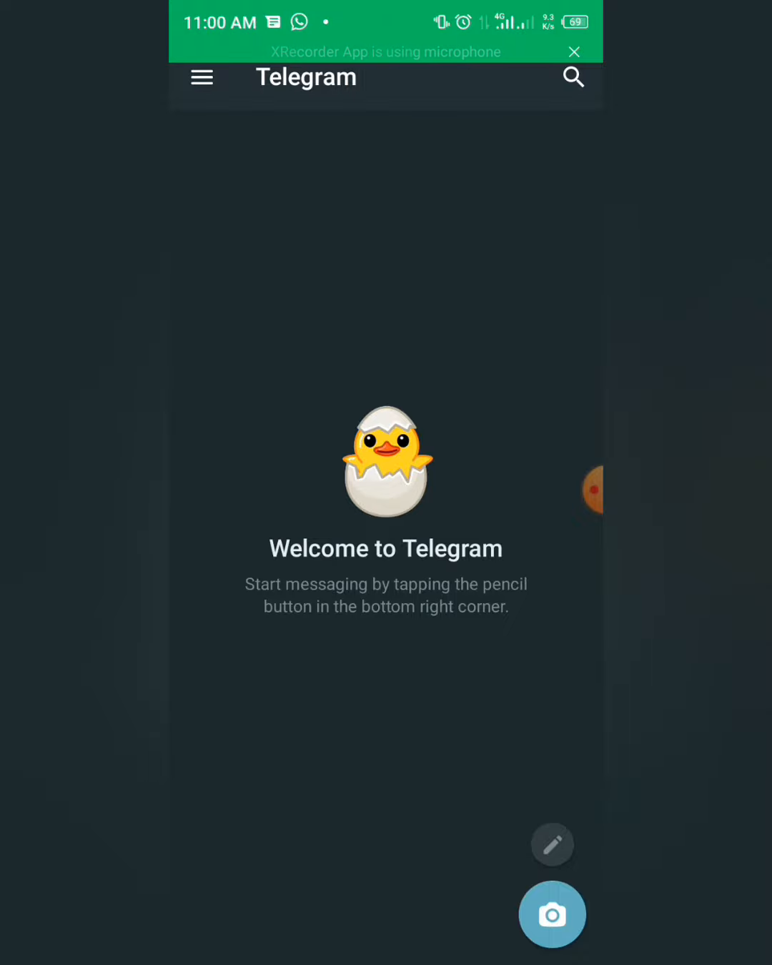
left_click(572, 51)
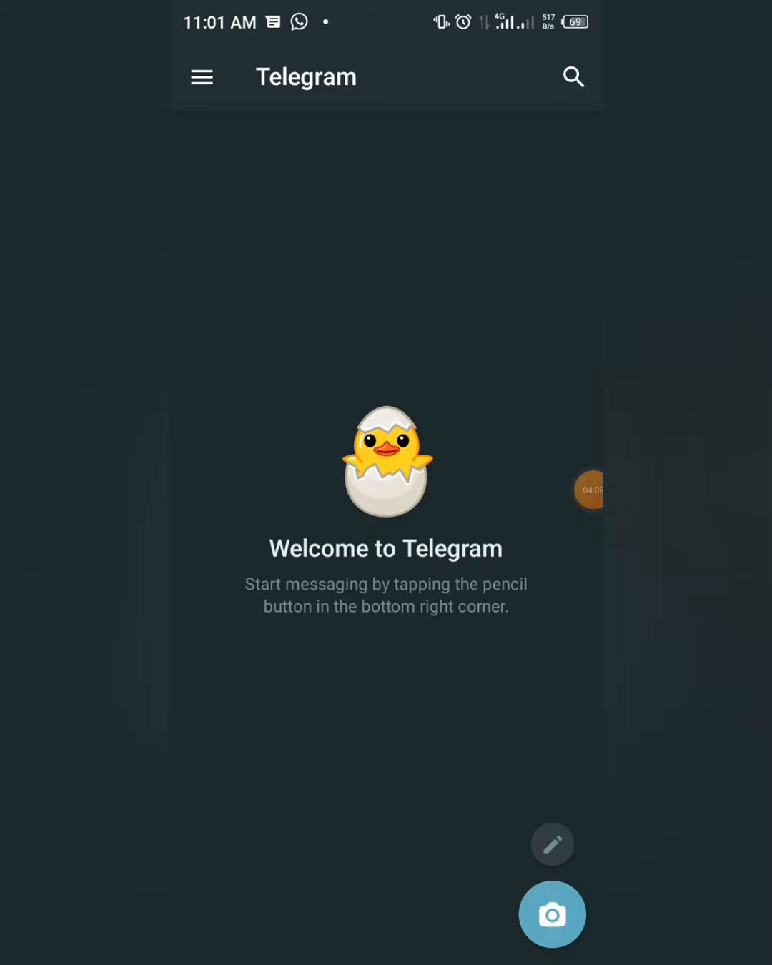